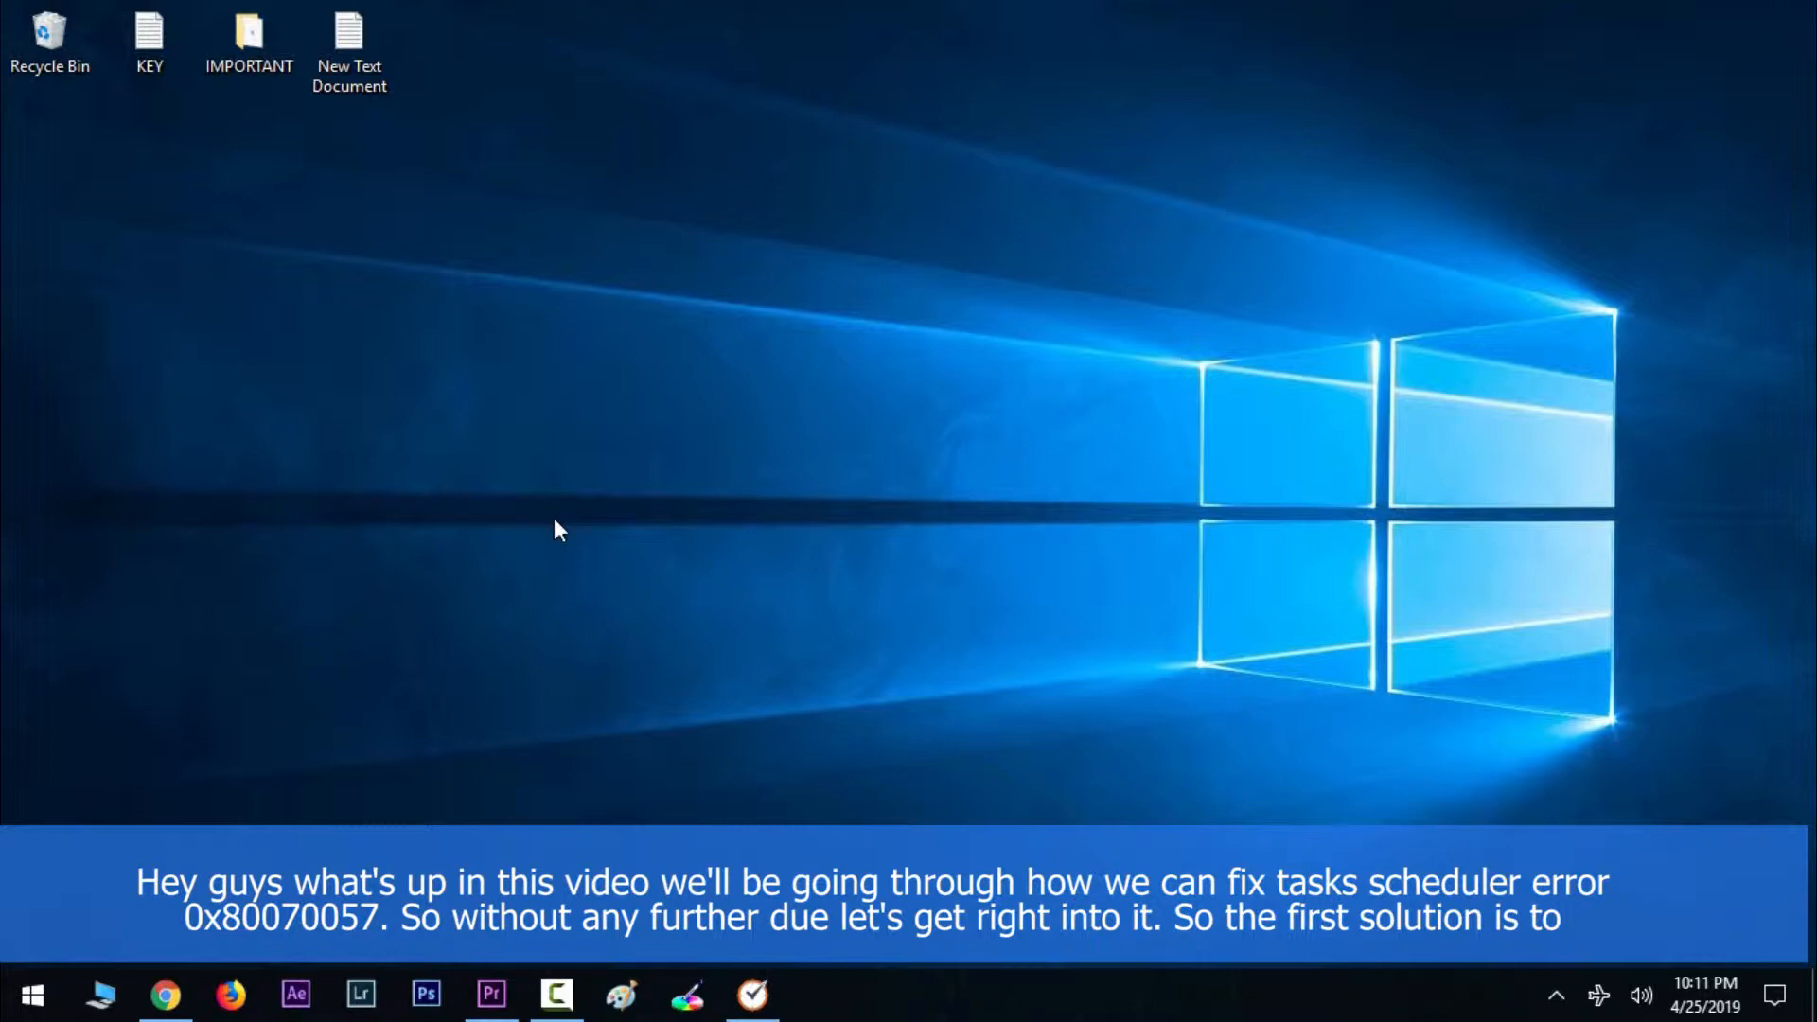
# Step: Run services.msc from the Run dialog to launch the Services console
pyautogui.press('win+r')
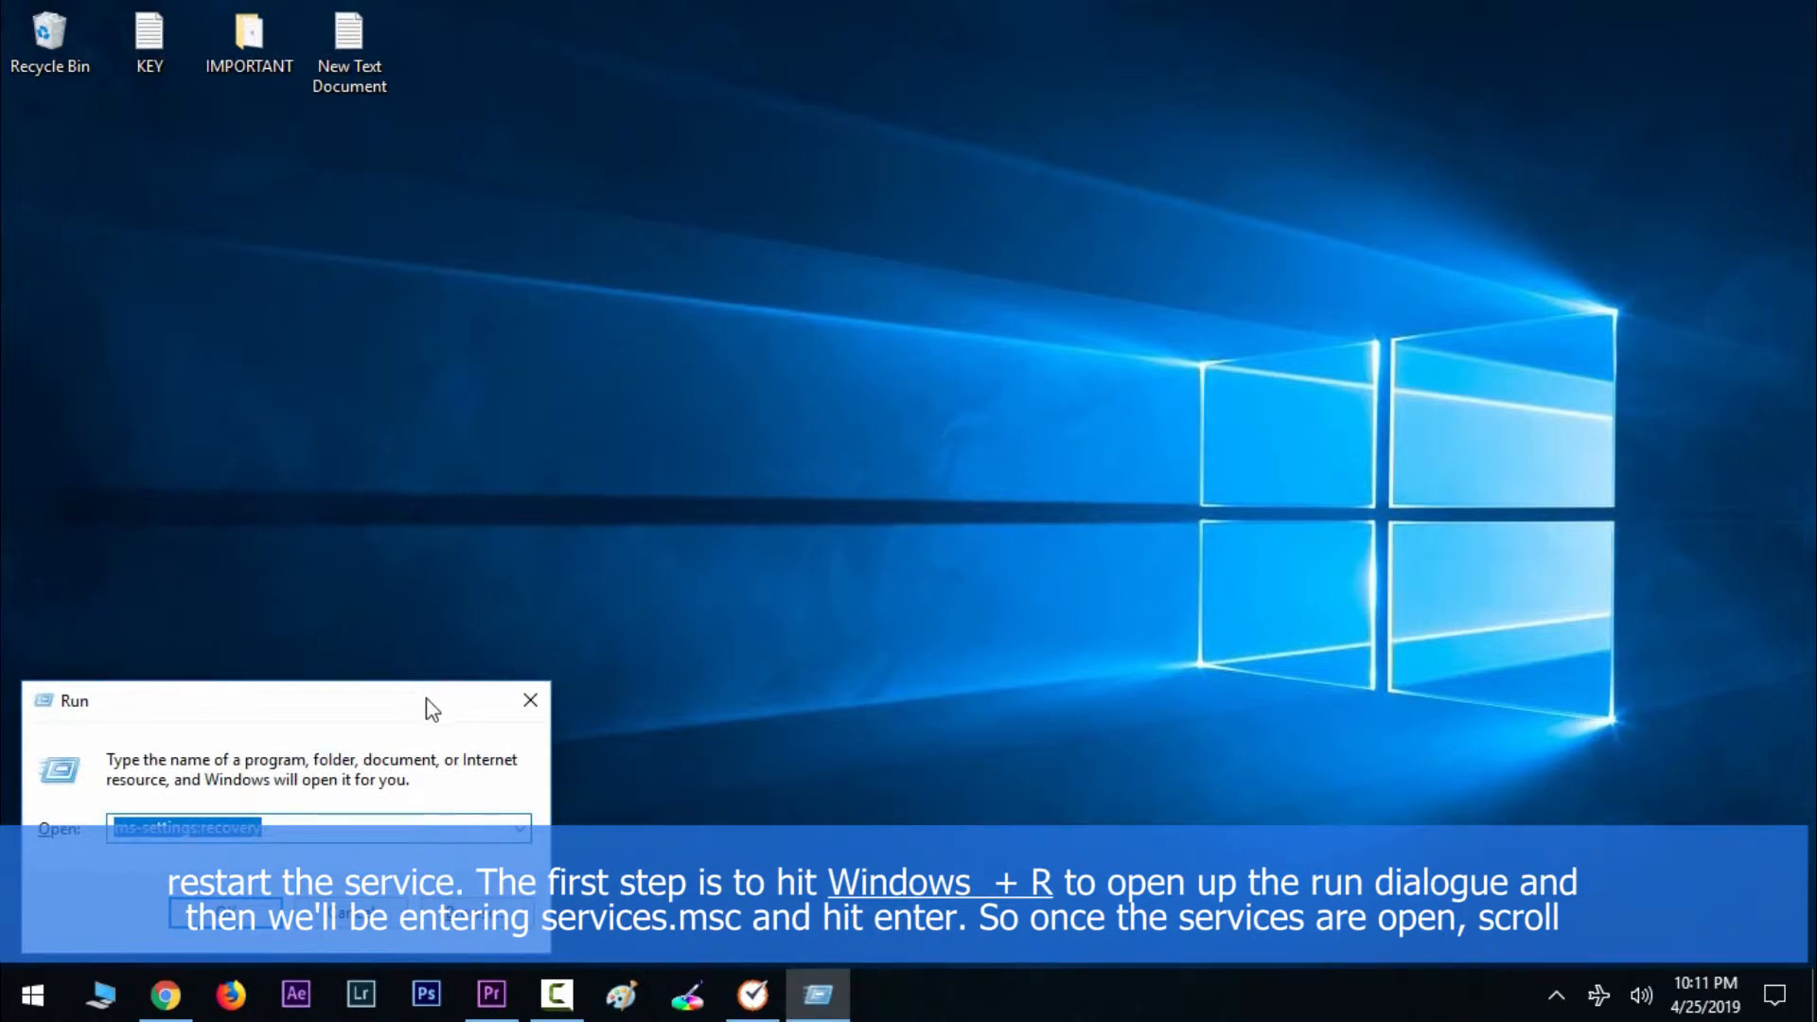
pyautogui.write('services.msc')
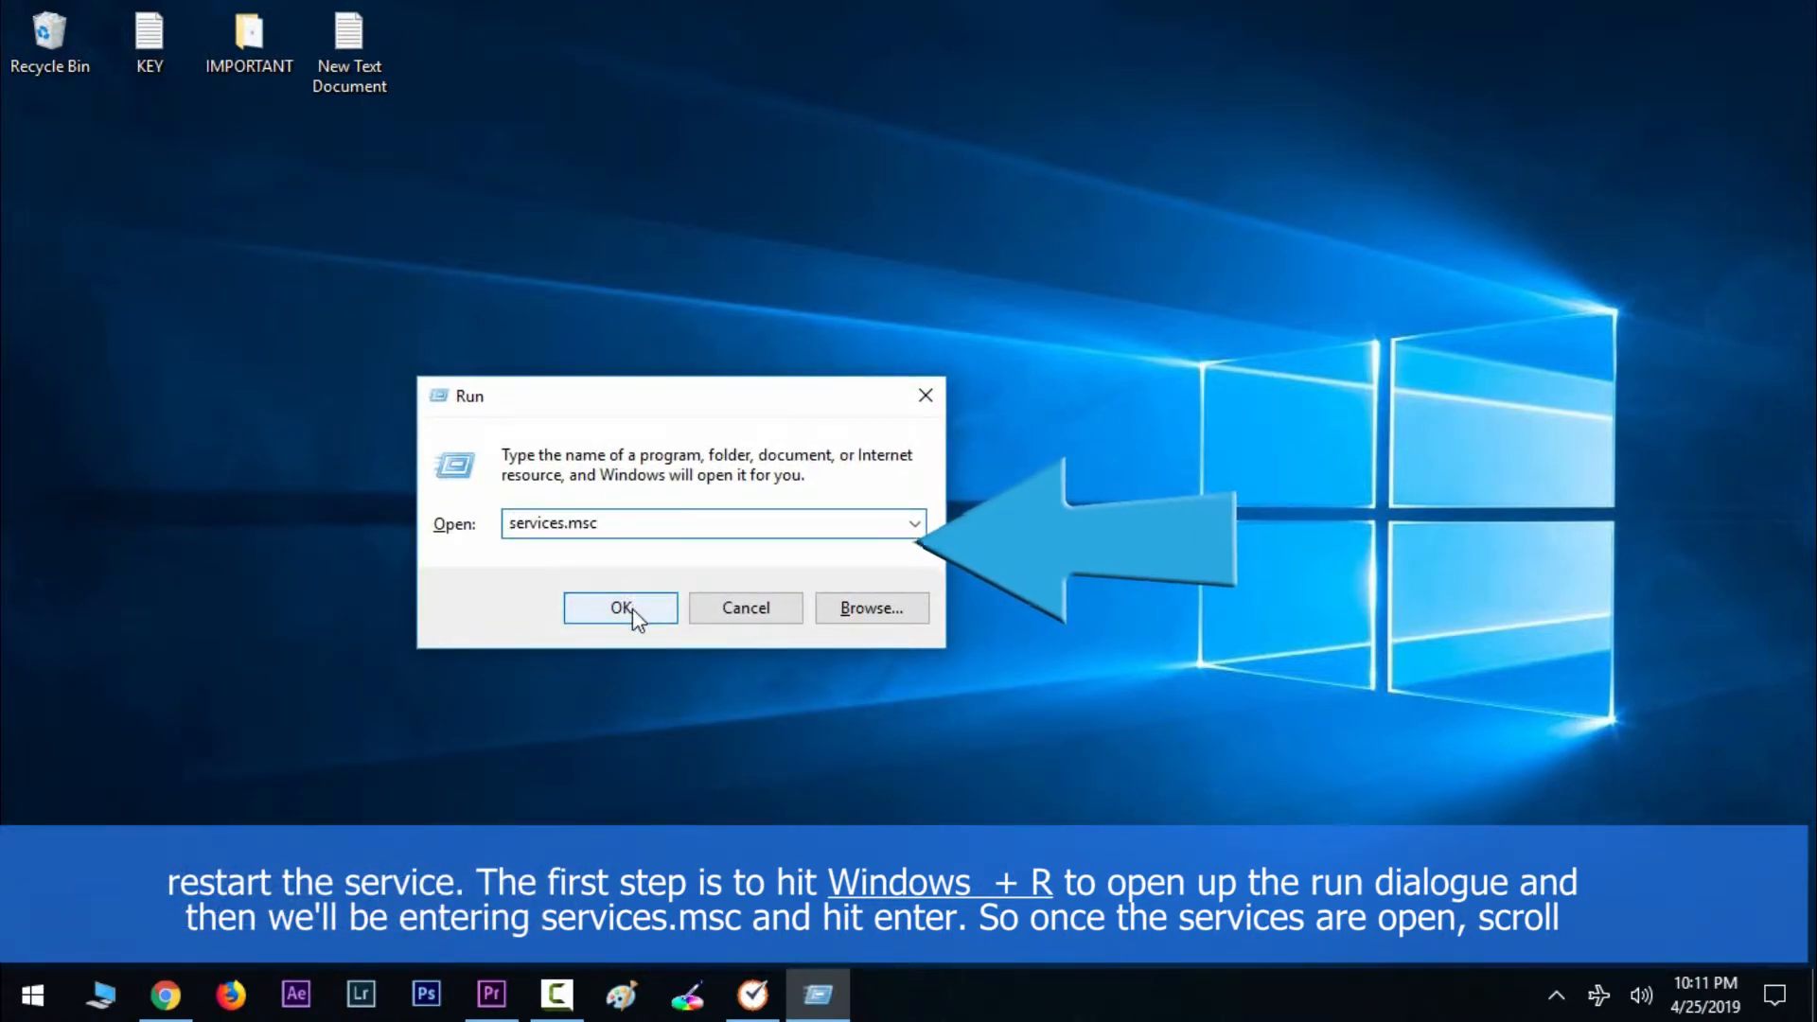
pyautogui.click(619, 608)
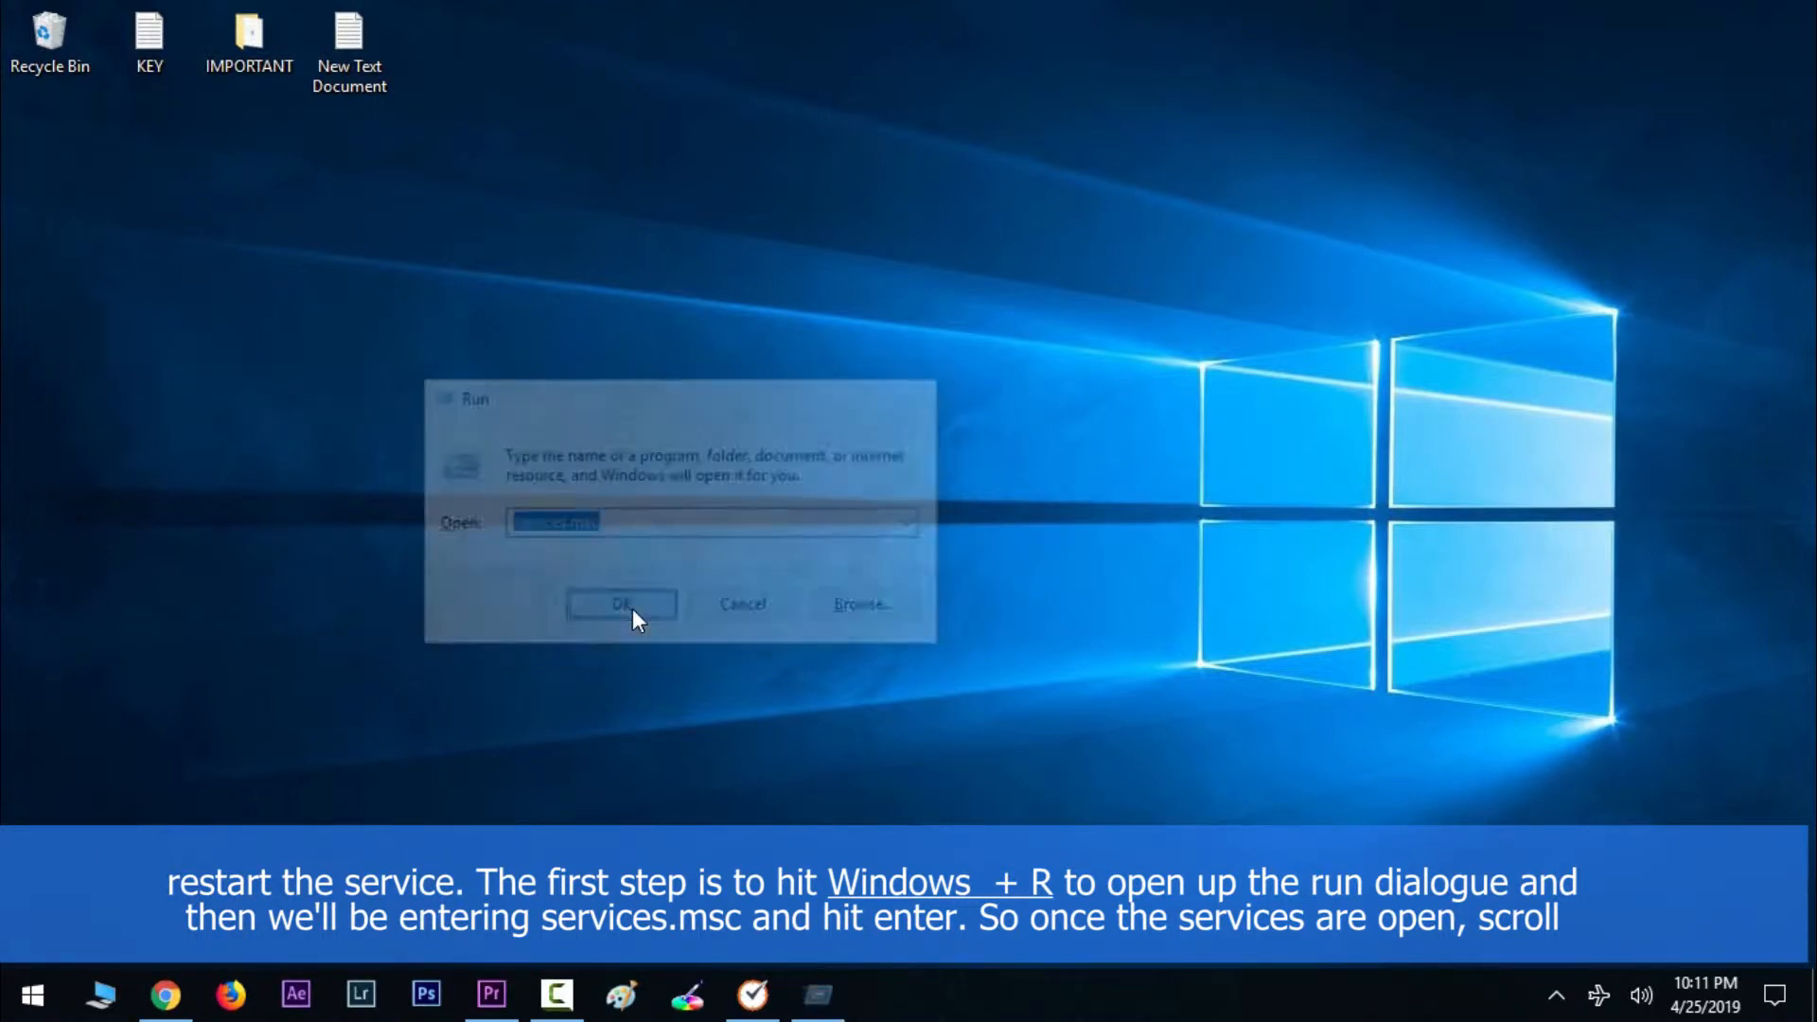
# Step: Open the Task Scheduler service's Properties dialog
pyautogui.click(619, 604)
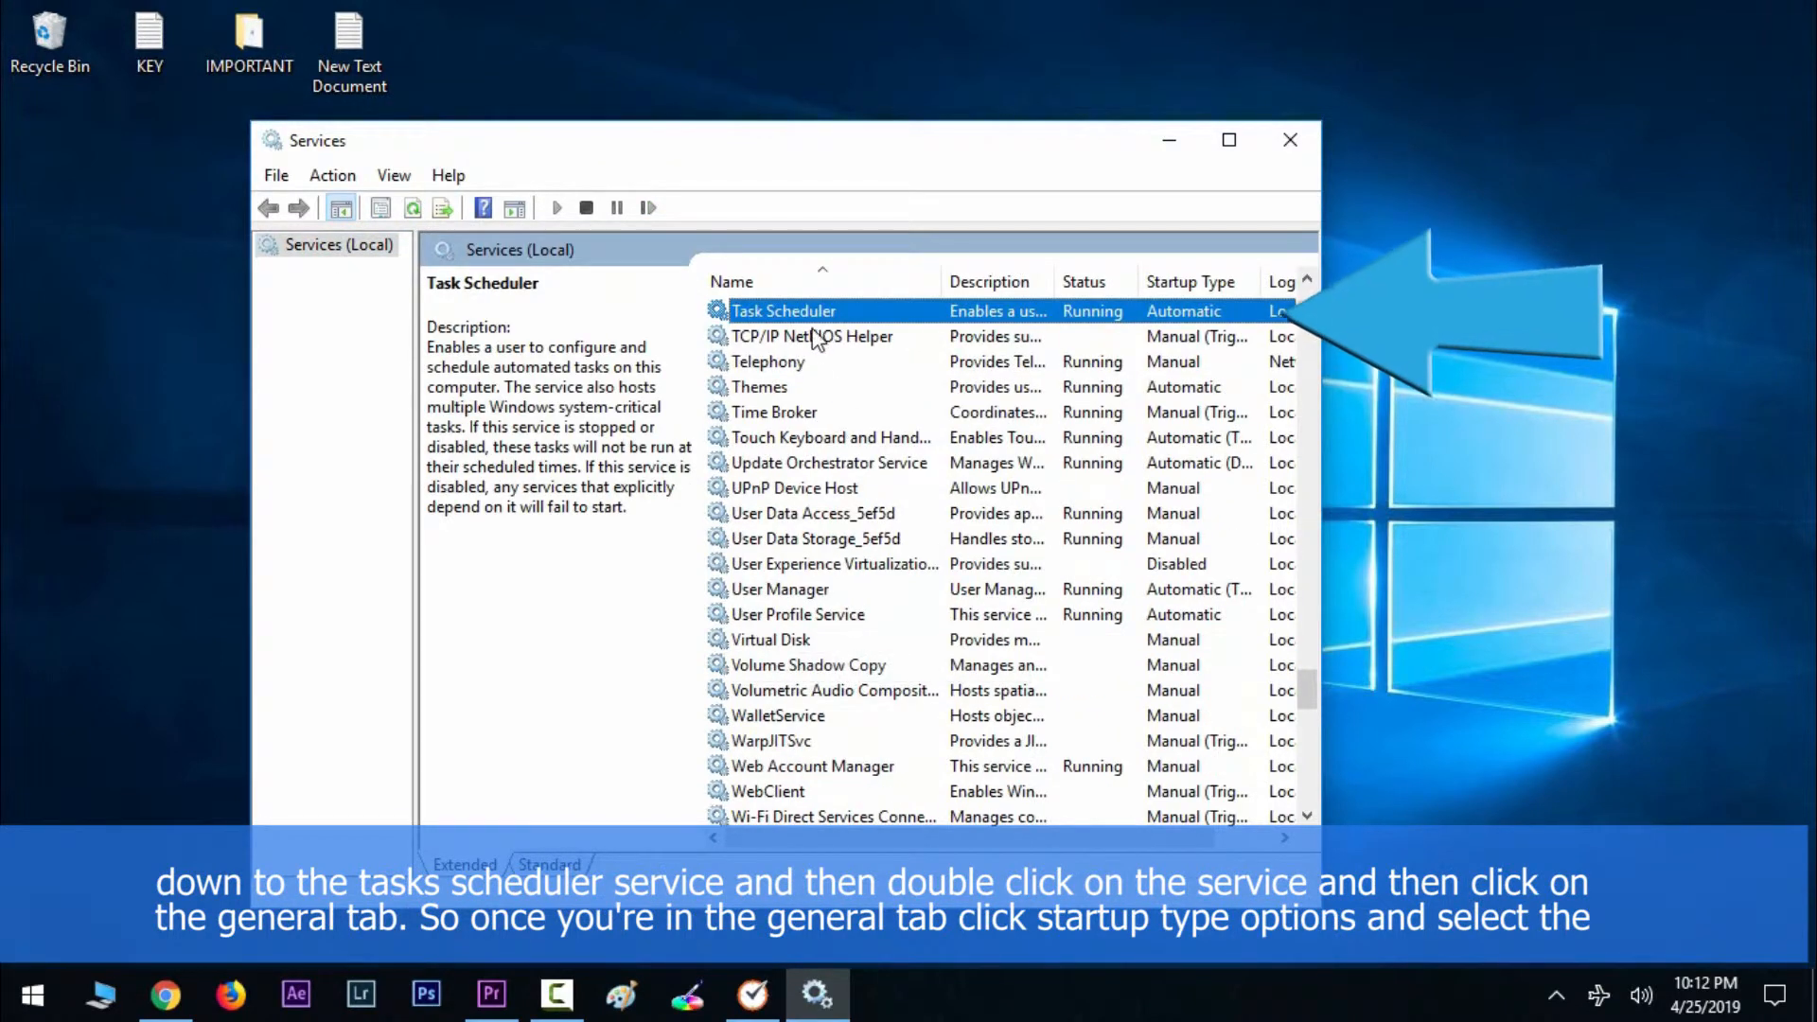
pyautogui.doubleClick(783, 310)
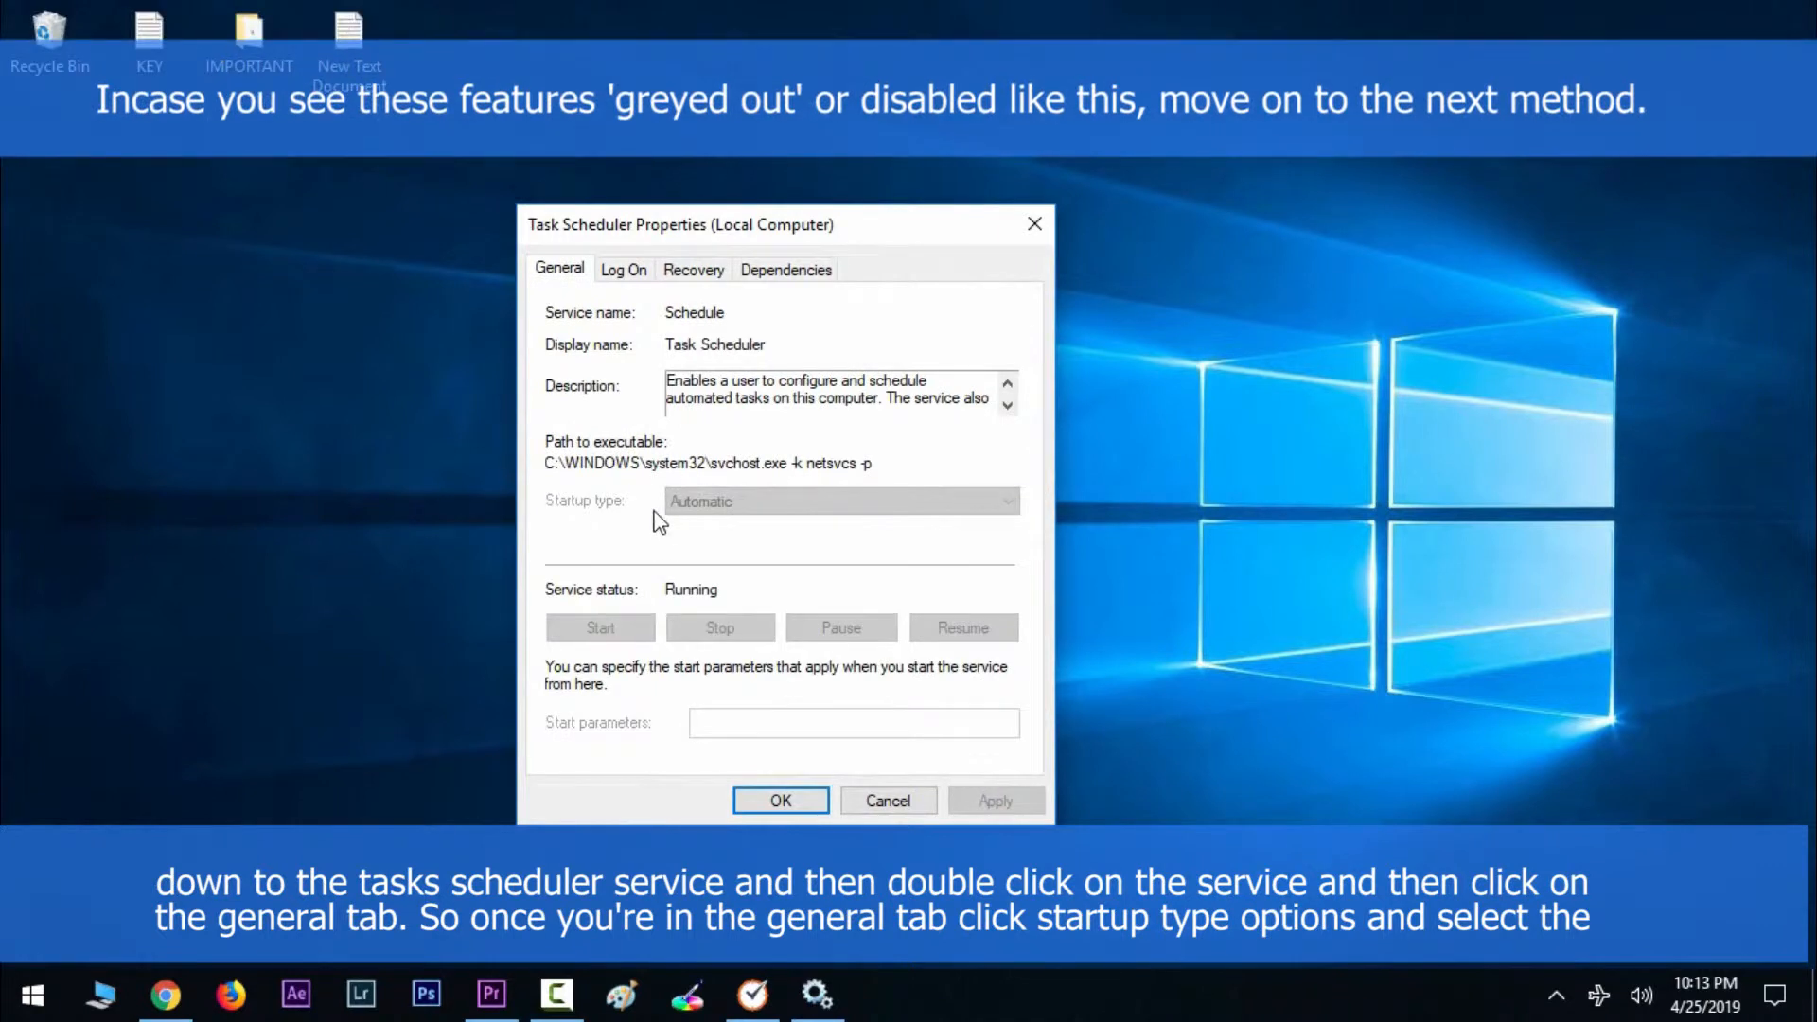
pyautogui.moveTo(698, 516)
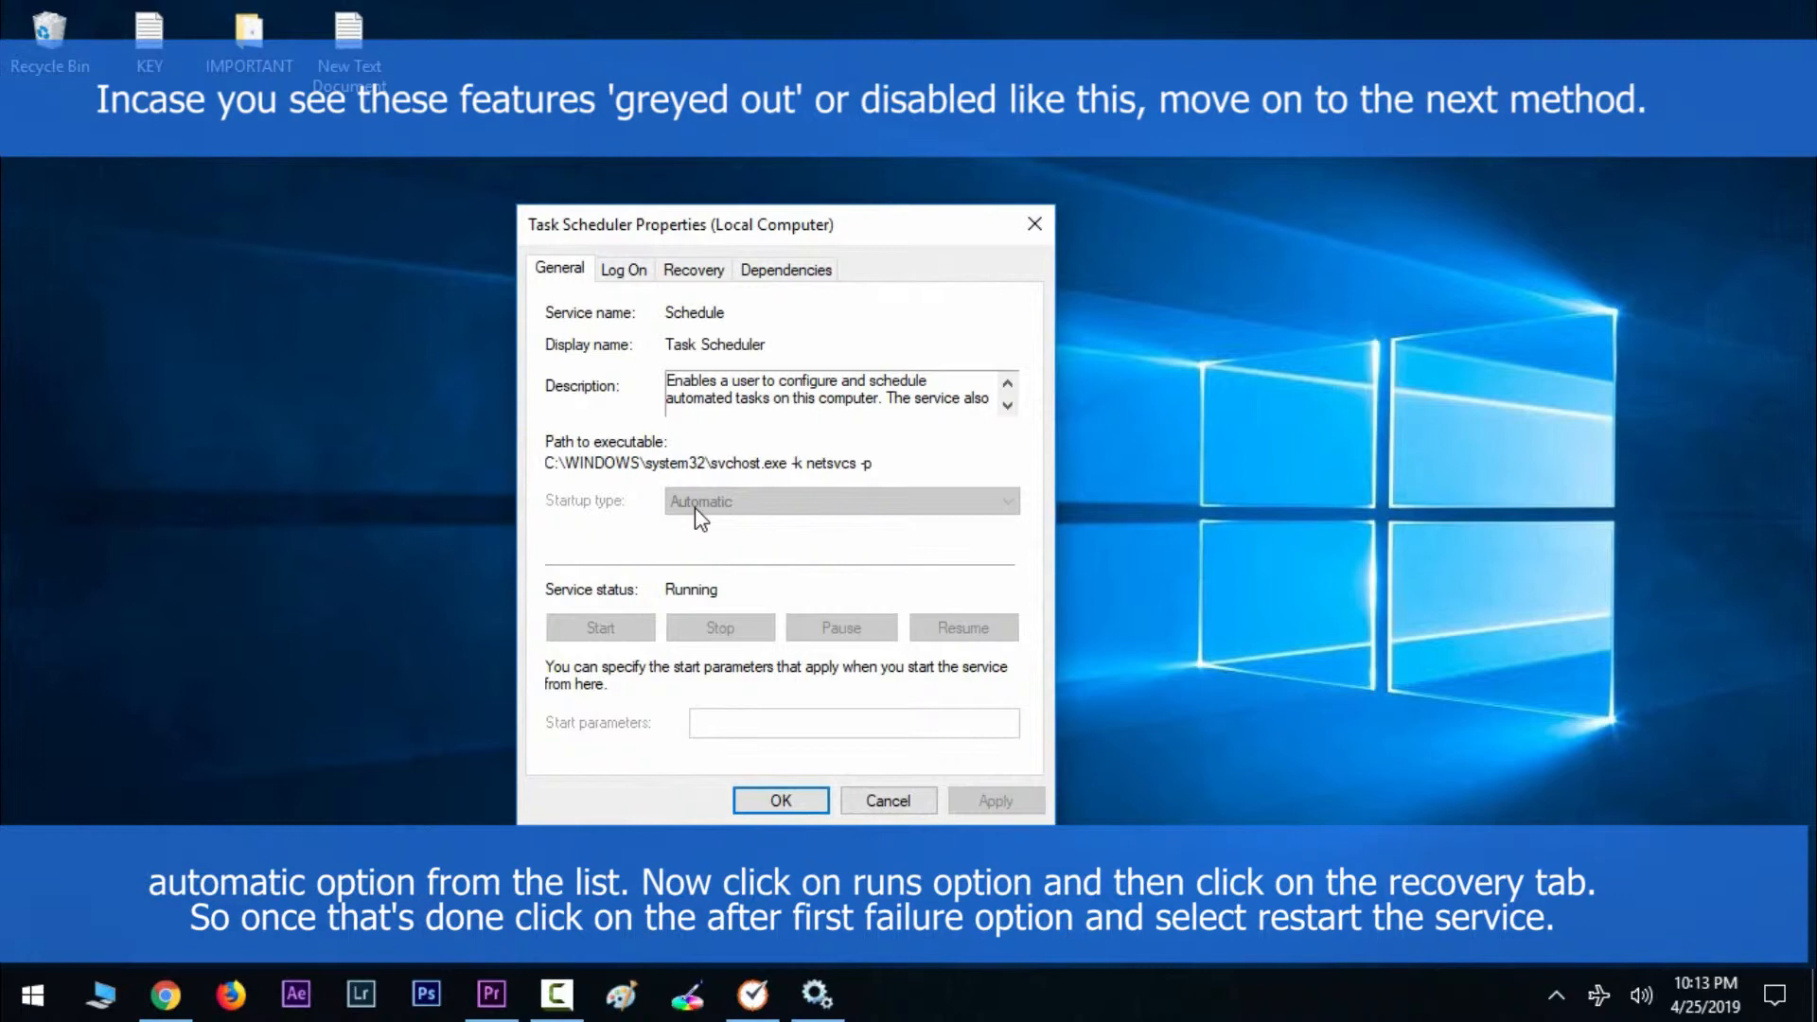
pyautogui.click(1068, 314)
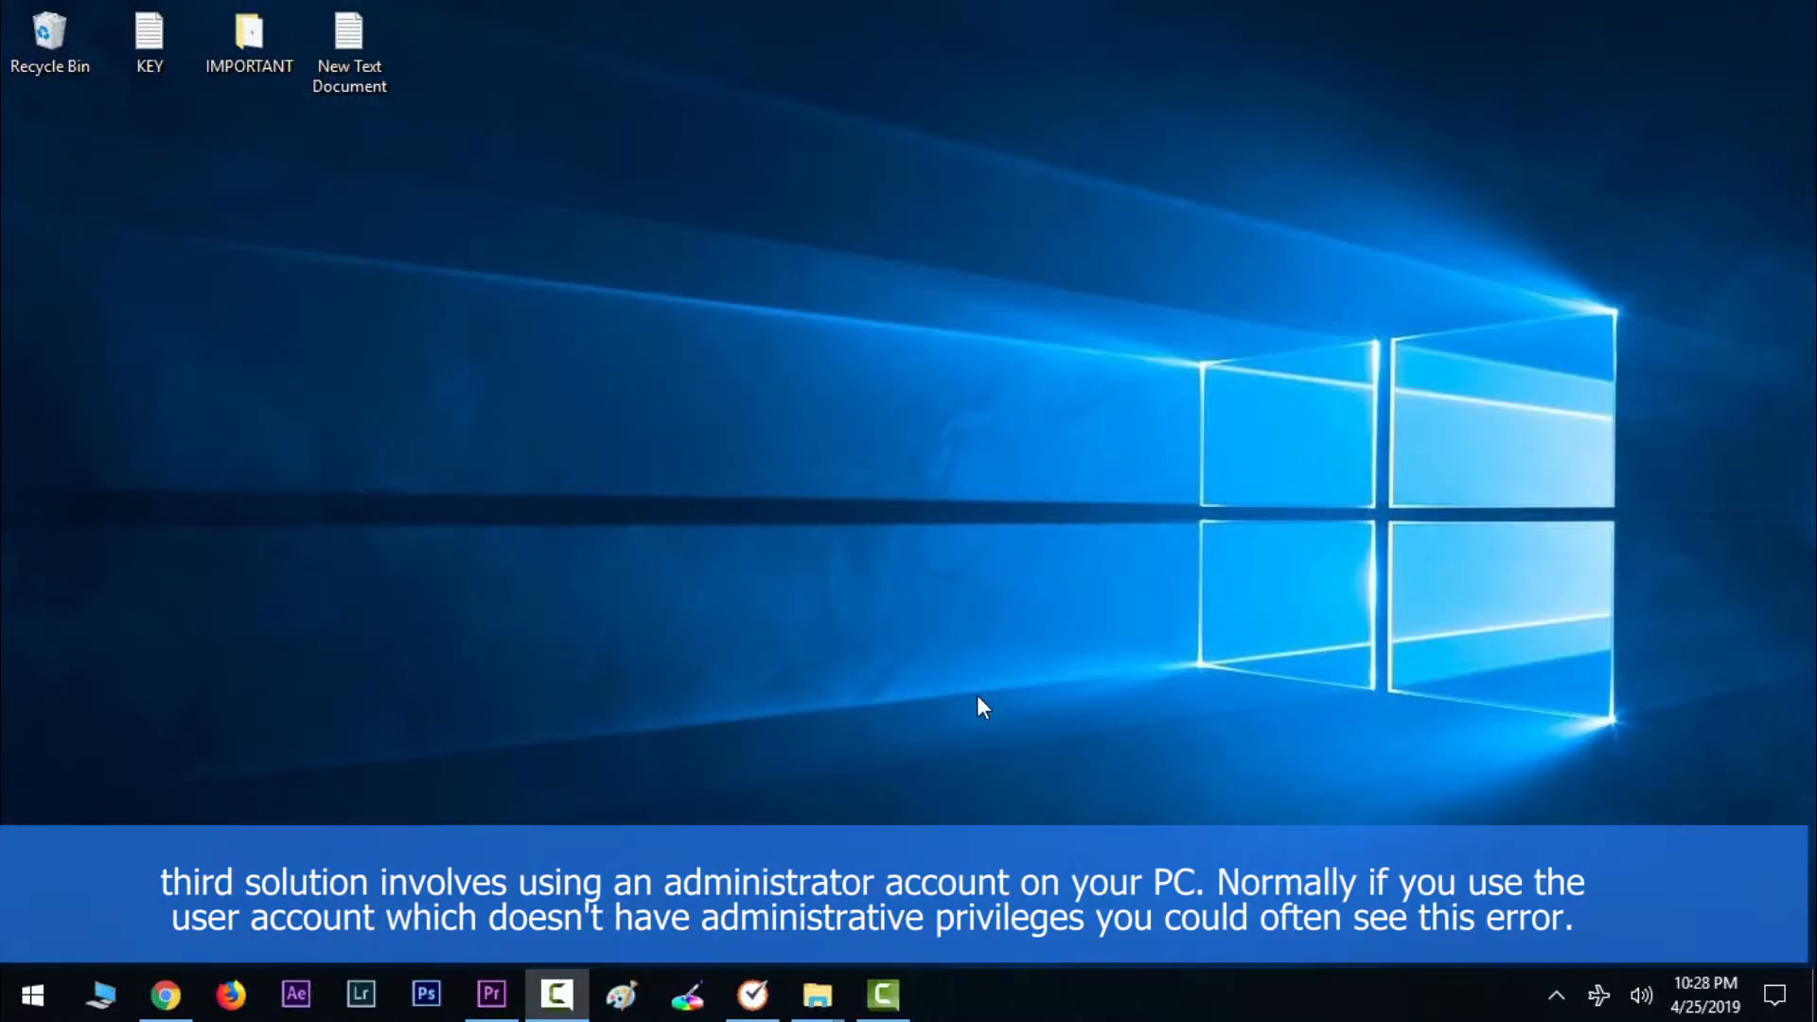
# Step: View Settings > Accounts > Your info to confirm the Administrator account, then close it
pyautogui.click(25, 994)
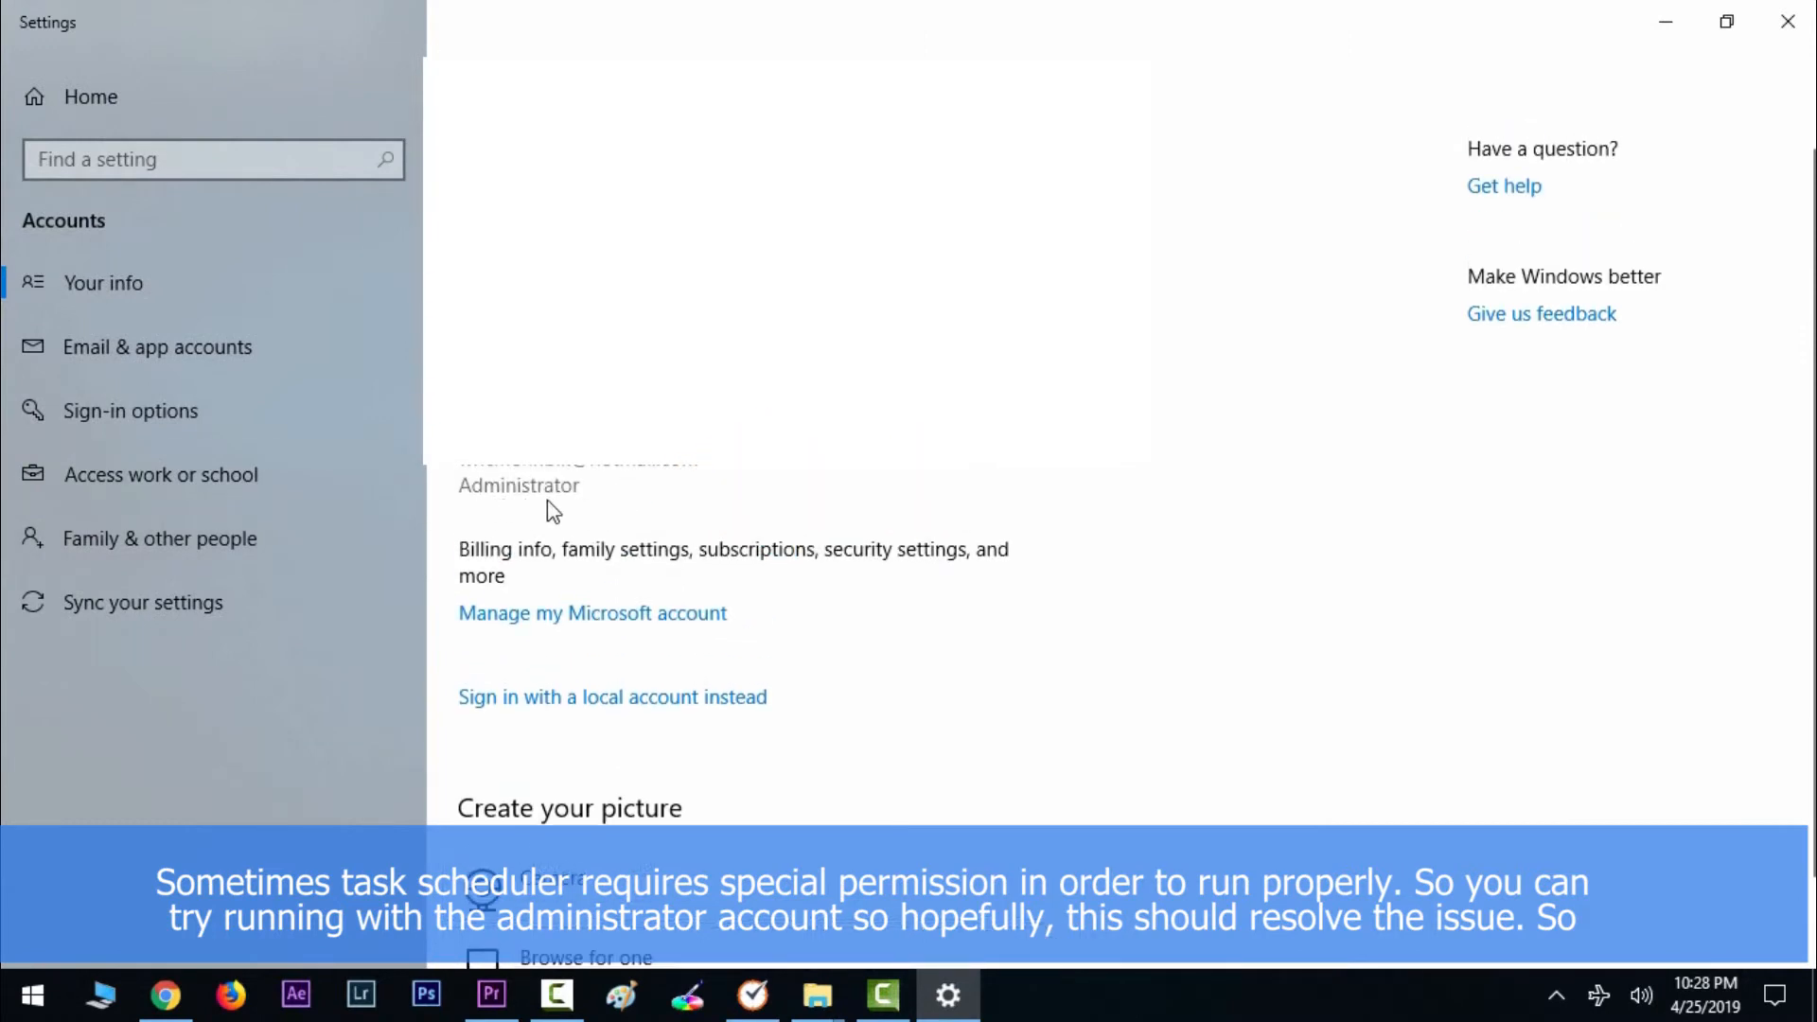
pyautogui.click(32, 994)
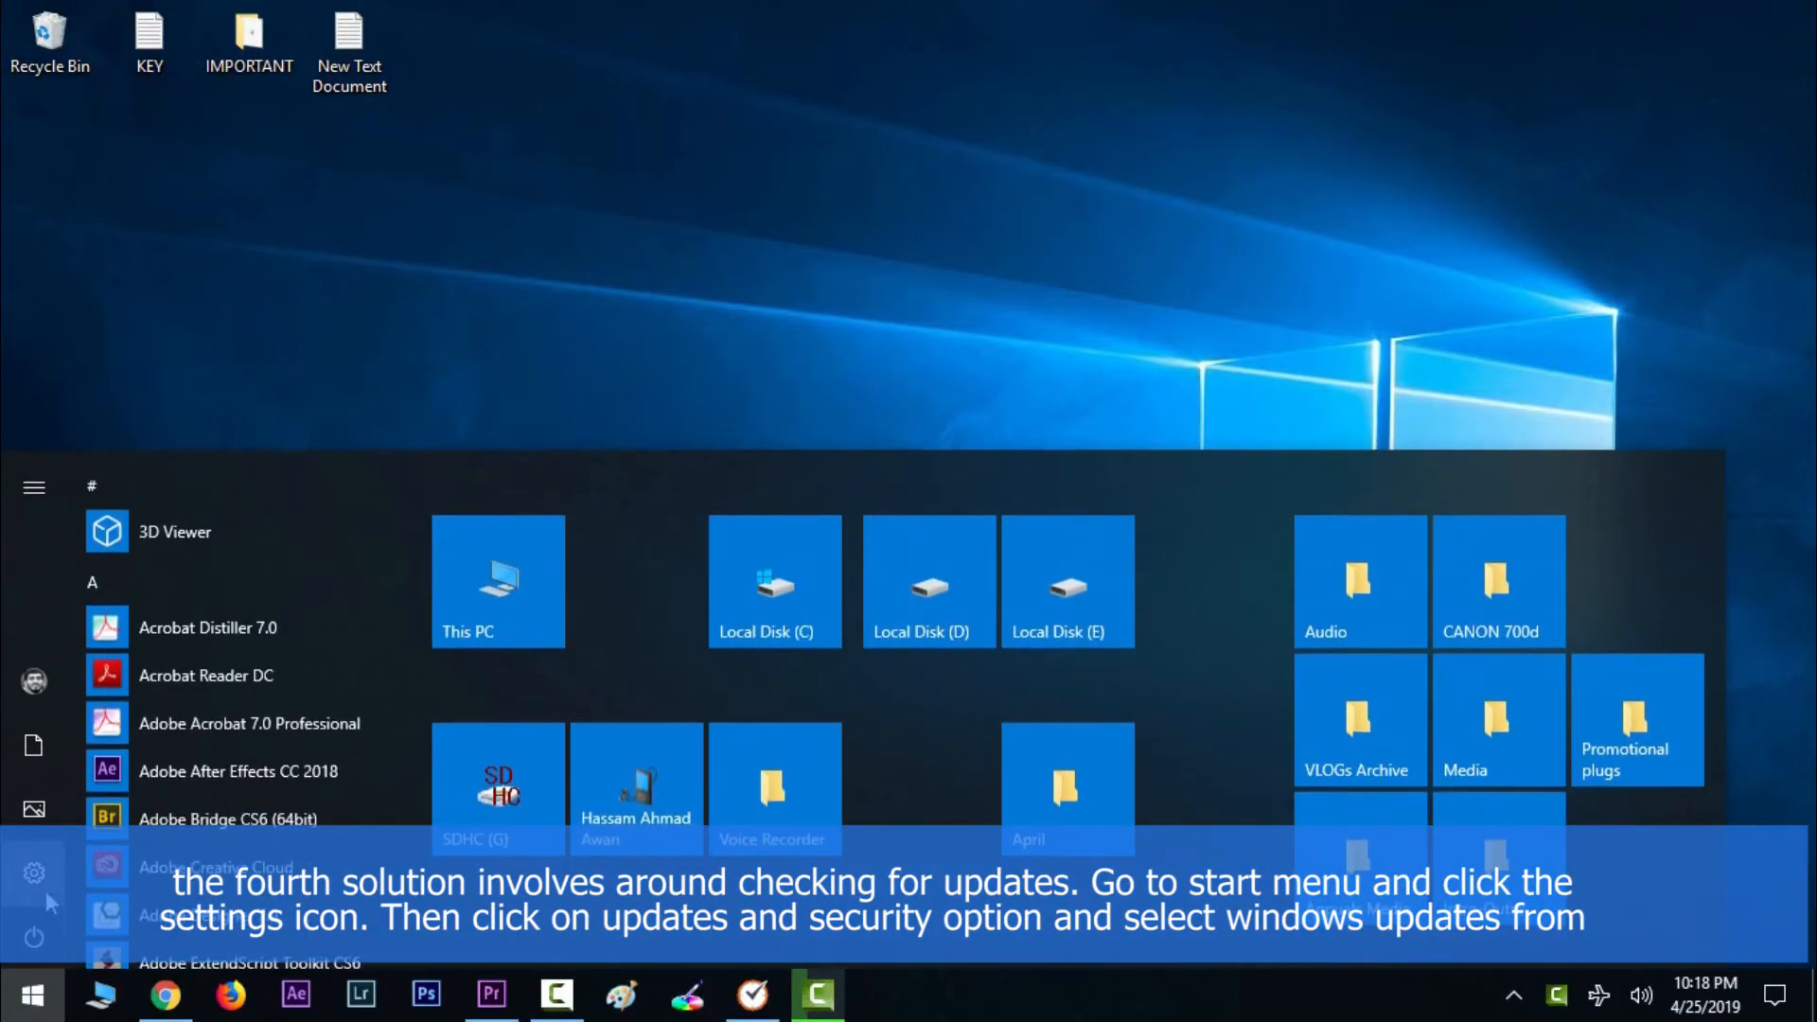
# Step: Go to Update & Security > Windows Update and start a check for updates
pyautogui.click(34, 872)
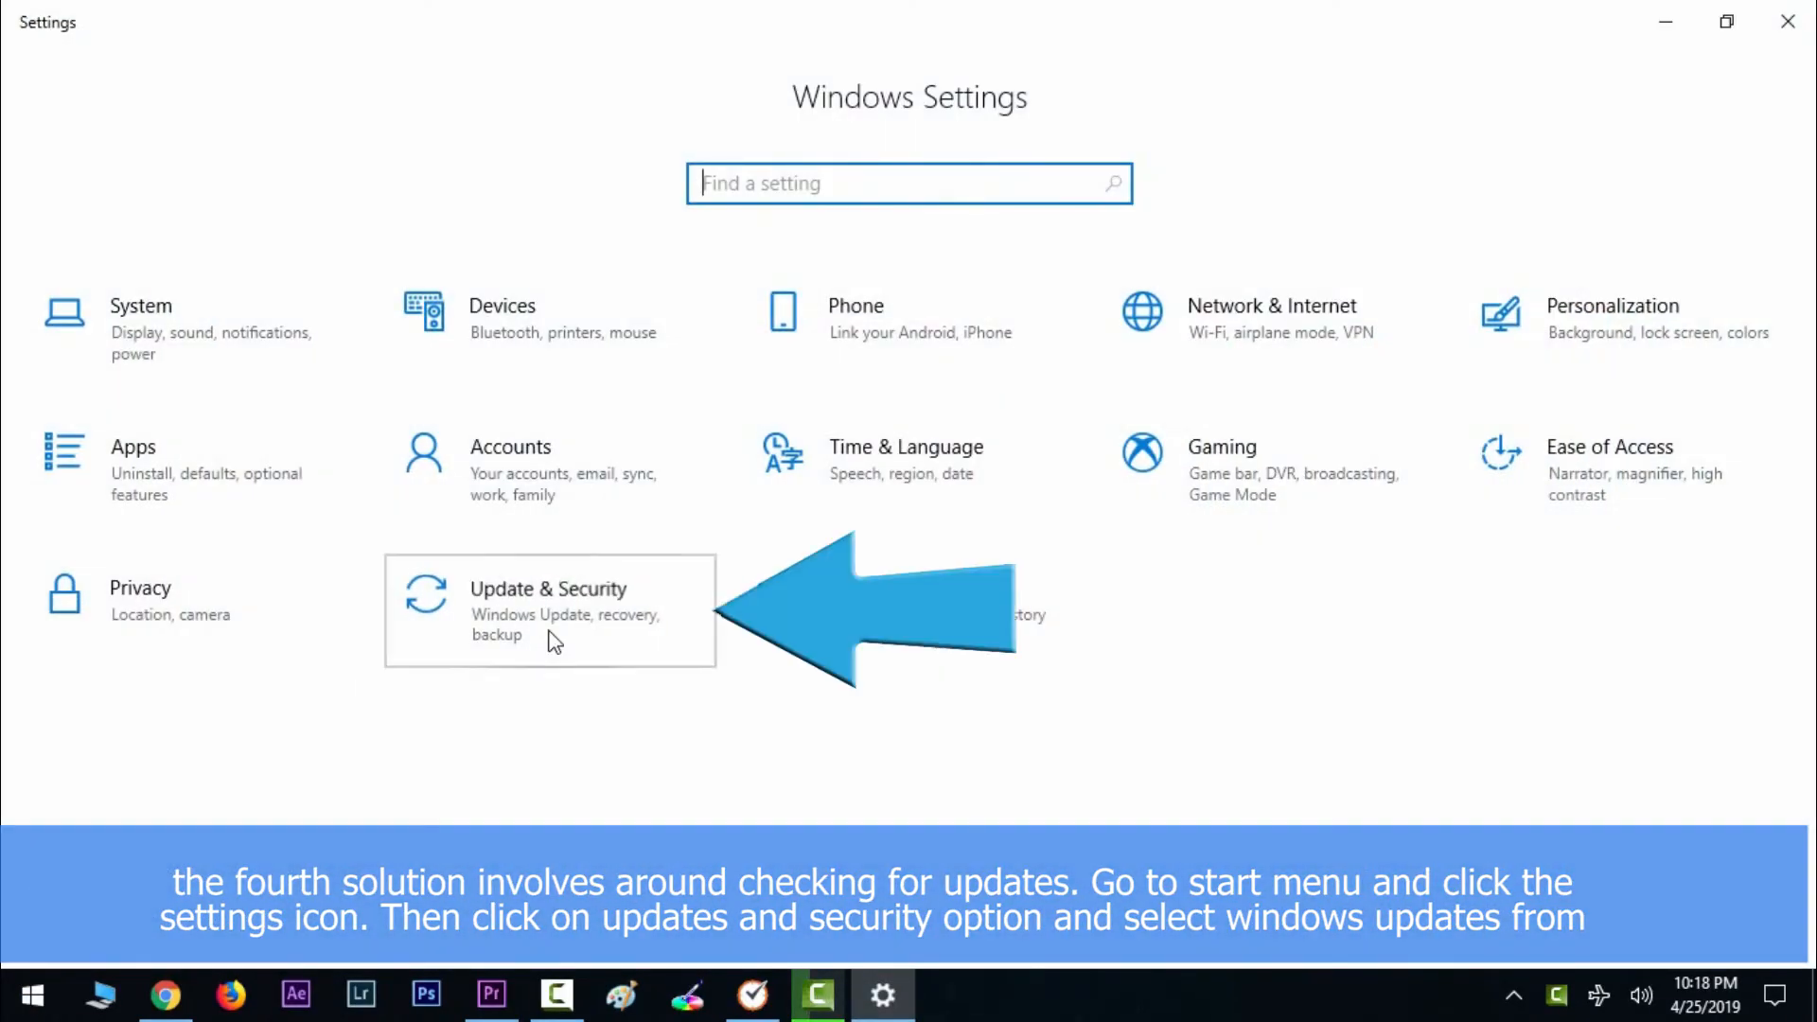
pyautogui.click(547, 611)
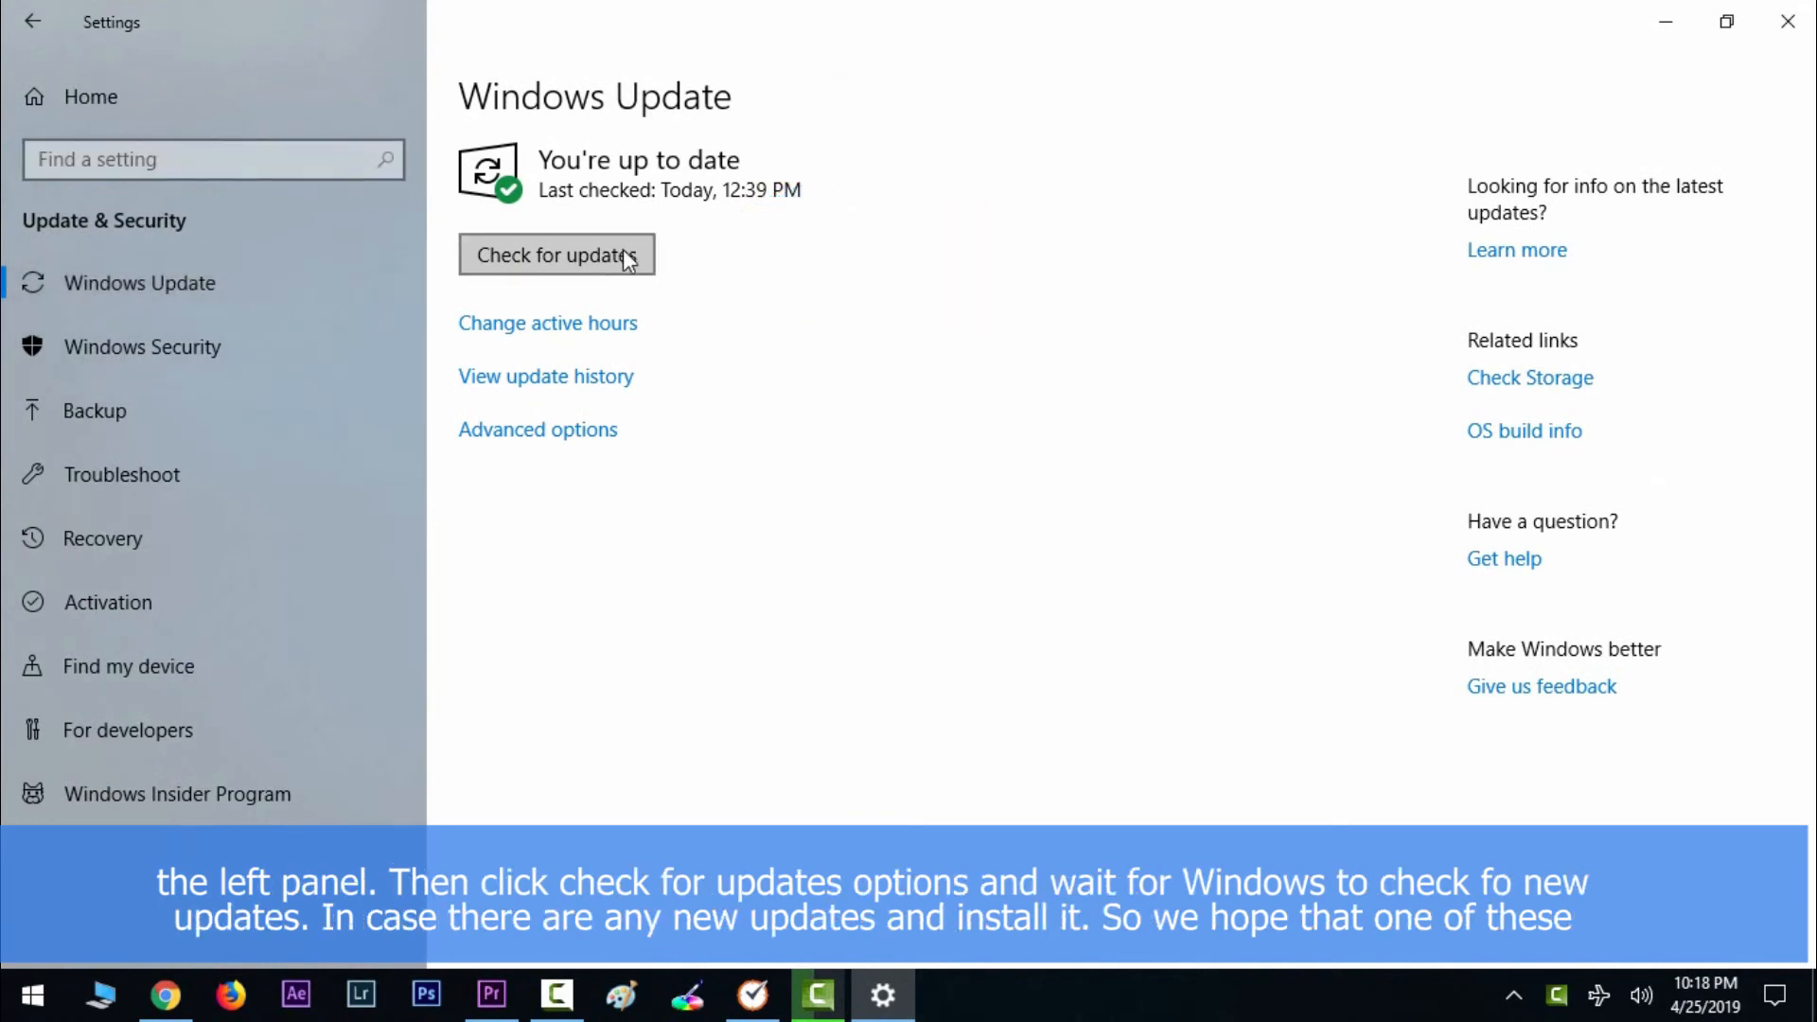
pyautogui.click(557, 254)
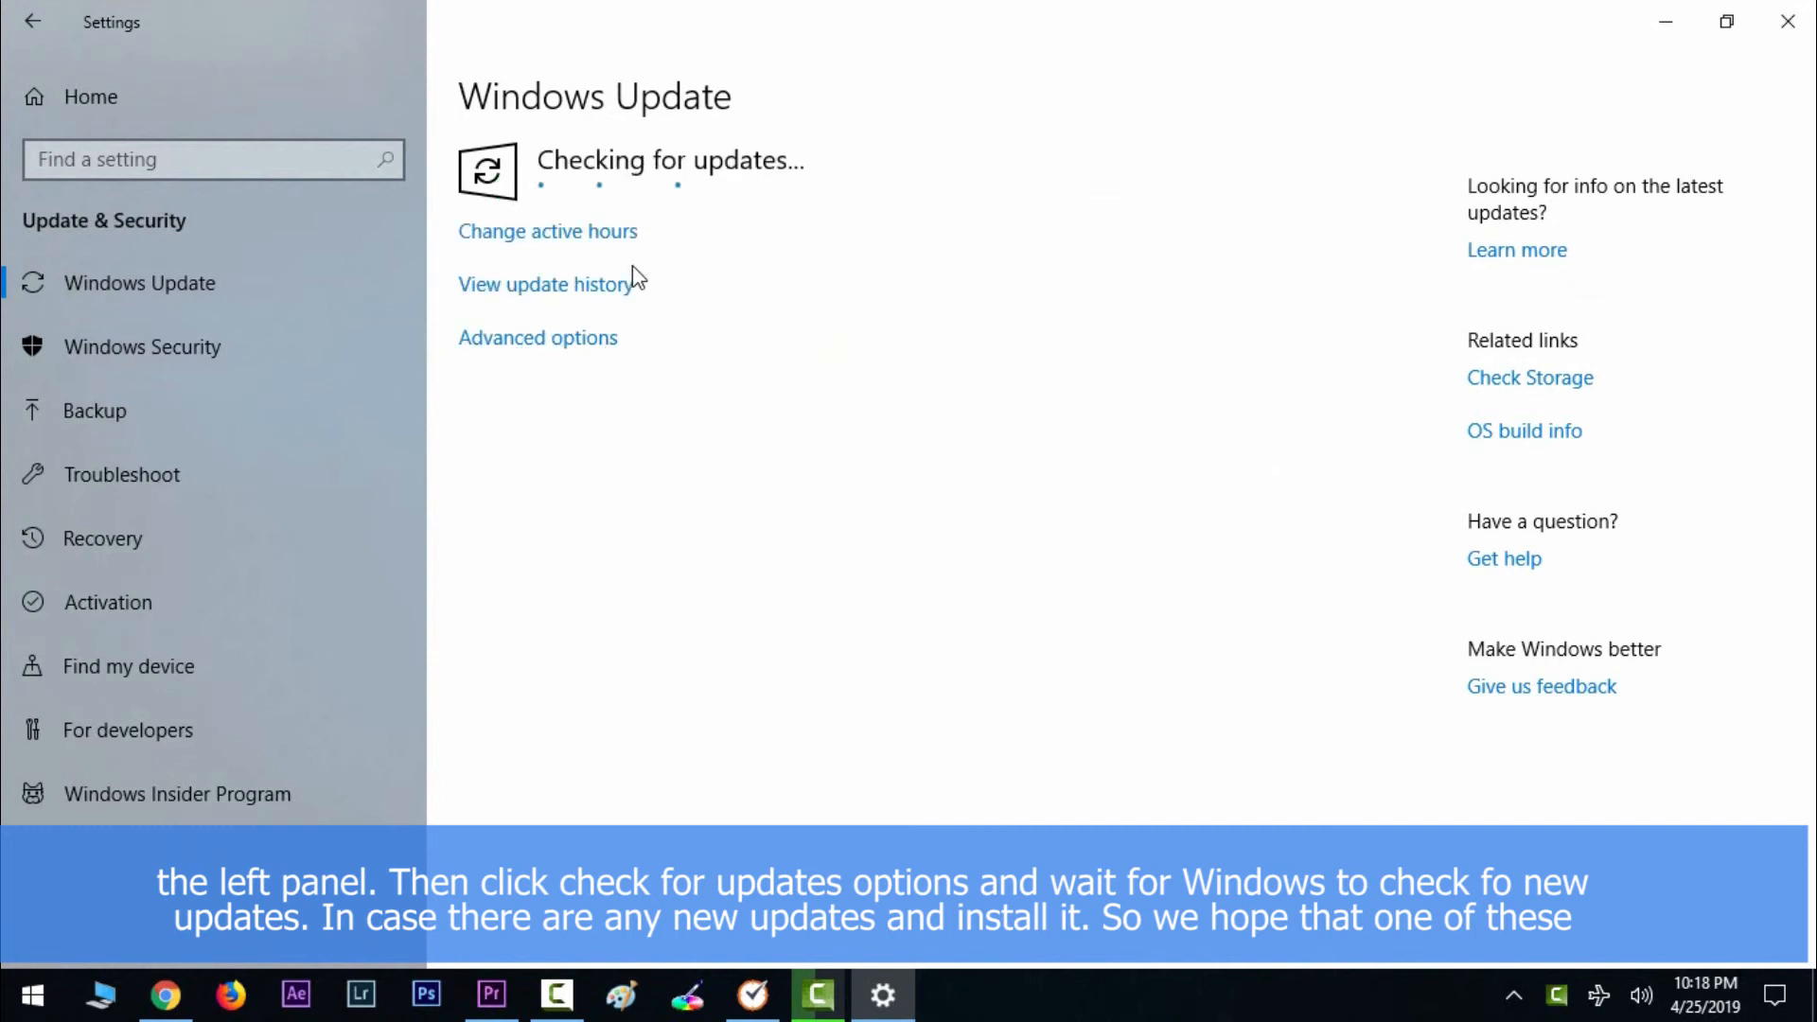